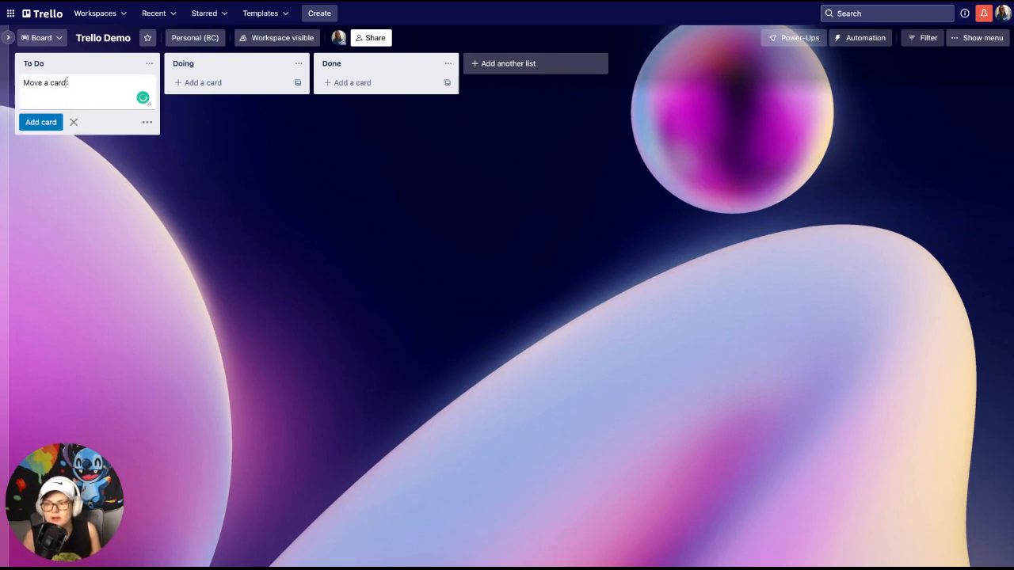
- Add the card 'Move a card' to the To Do list
click(41, 122)
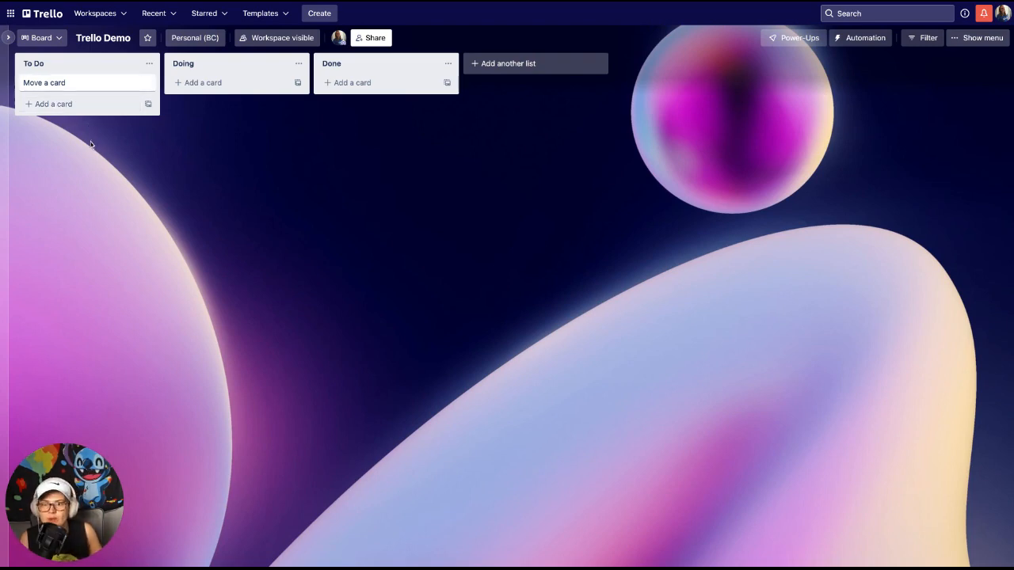
mouse_move(93, 139)
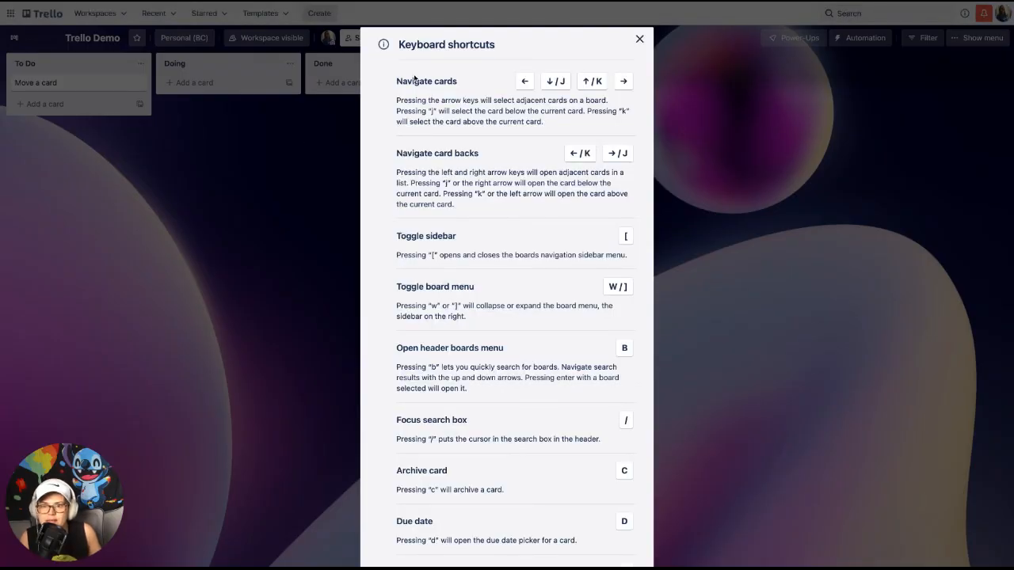
scroll(down, 3)
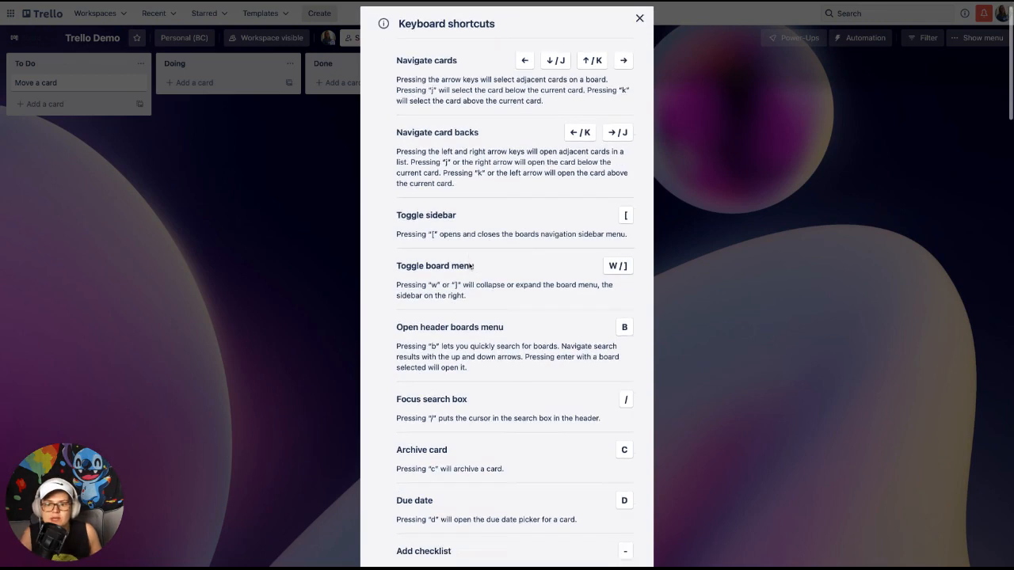
scroll(down, 3)
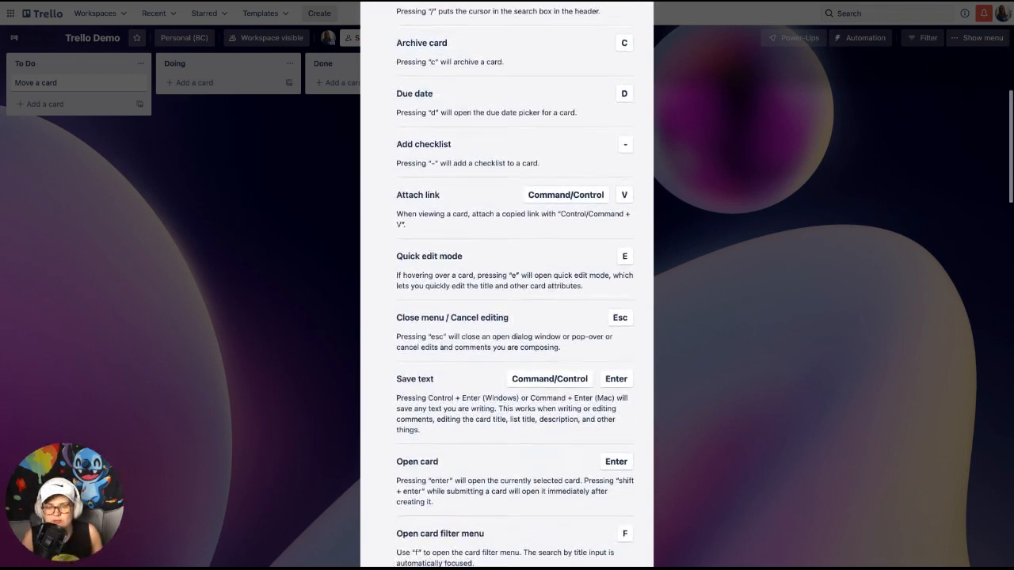
scroll(down, 3)
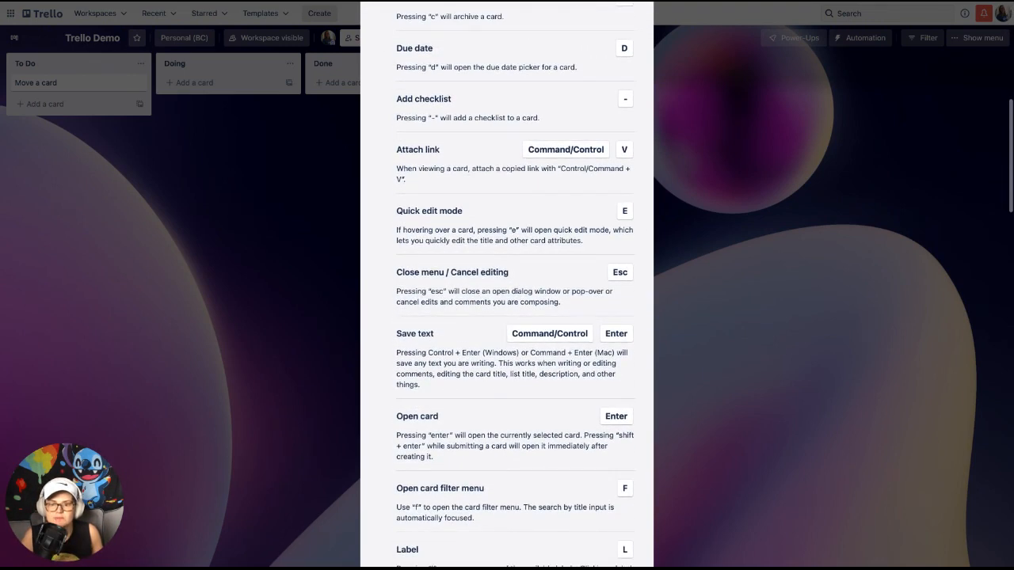
scroll(down, 3)
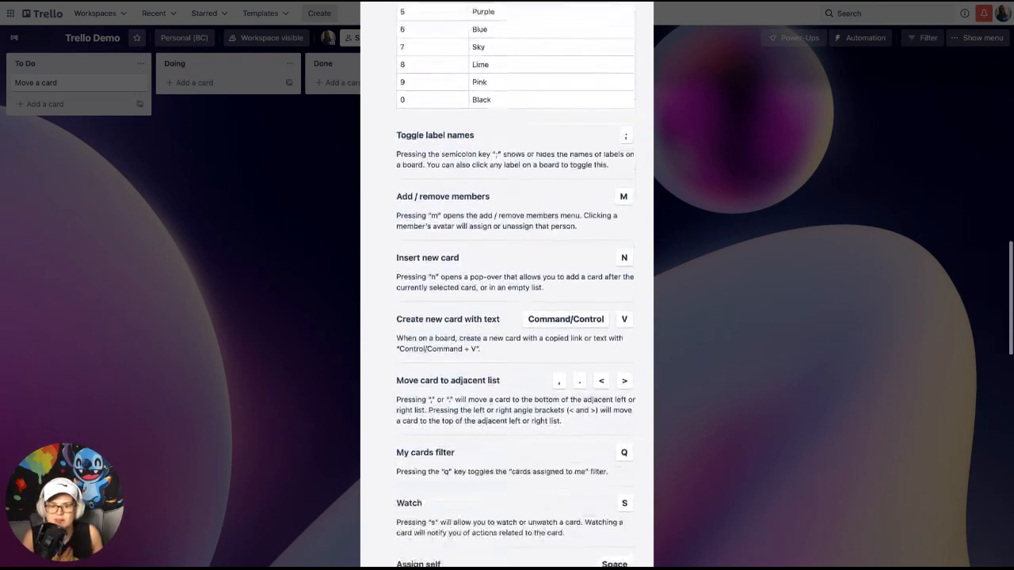
scroll(down, 3)
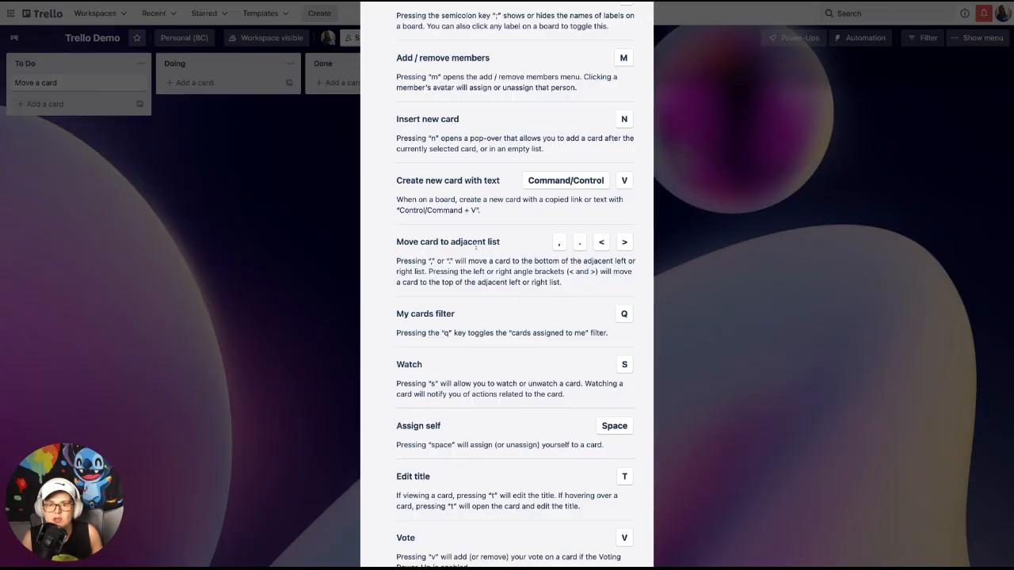
key(Escape)
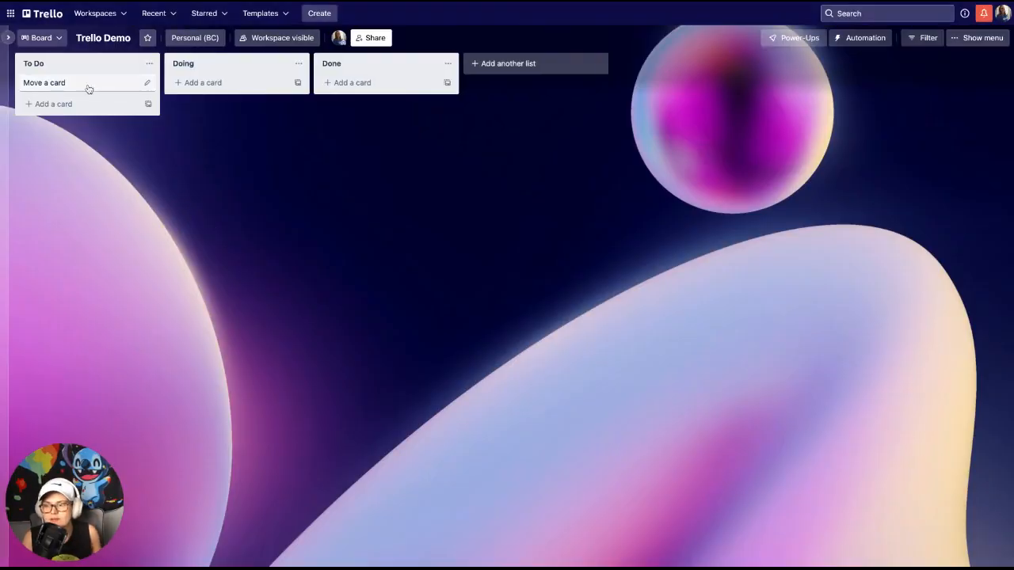
- Add a second To Do card titled 'Navigating between cards' beneath 'Move a card'
click(48, 104)
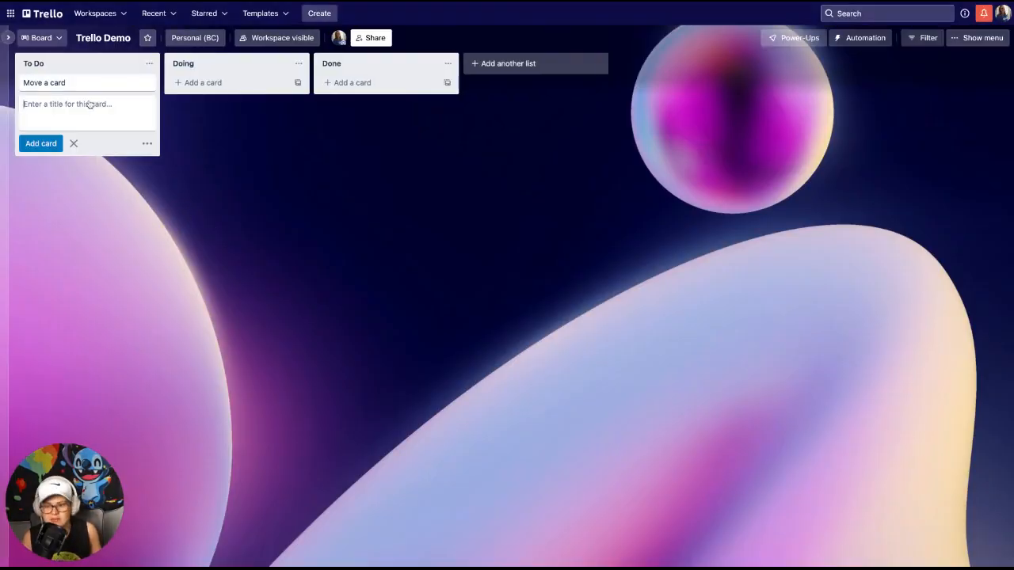
text(Naviggating betwee)
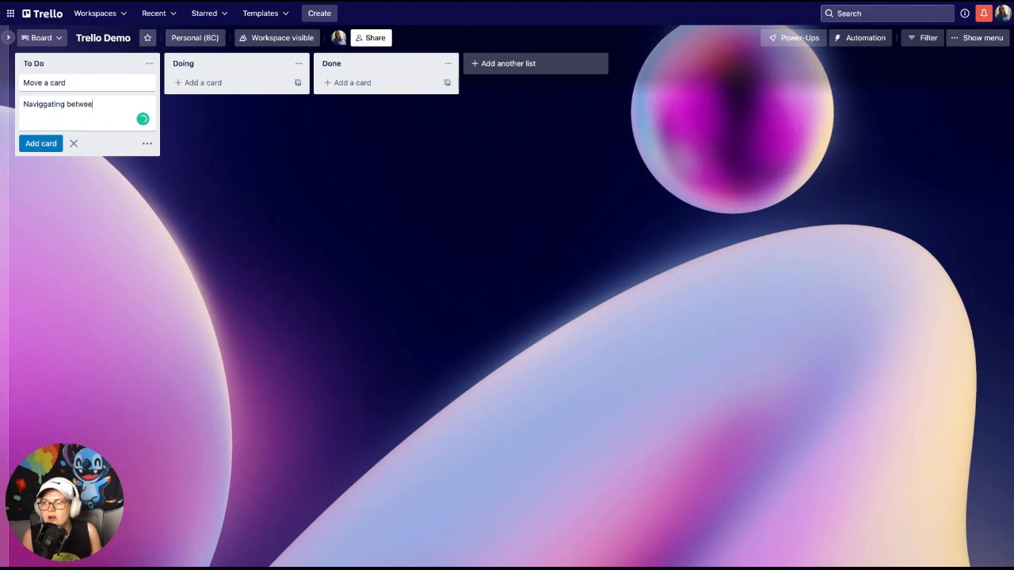
click(41, 142)
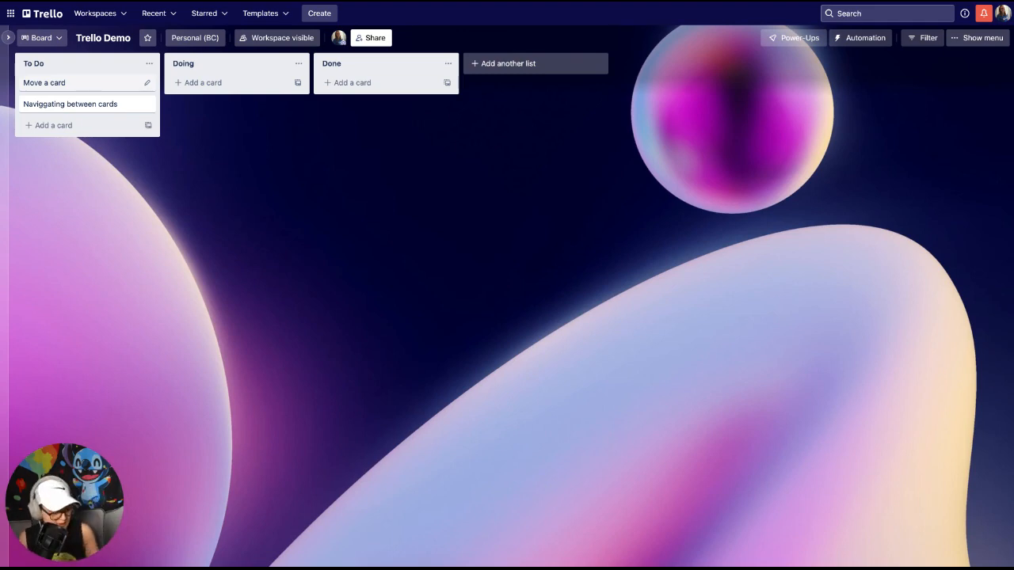
- Drag 'Move a card' into Doing; 'Navigating between cards' ends up back in To Do
drag(45, 82, 194, 82)
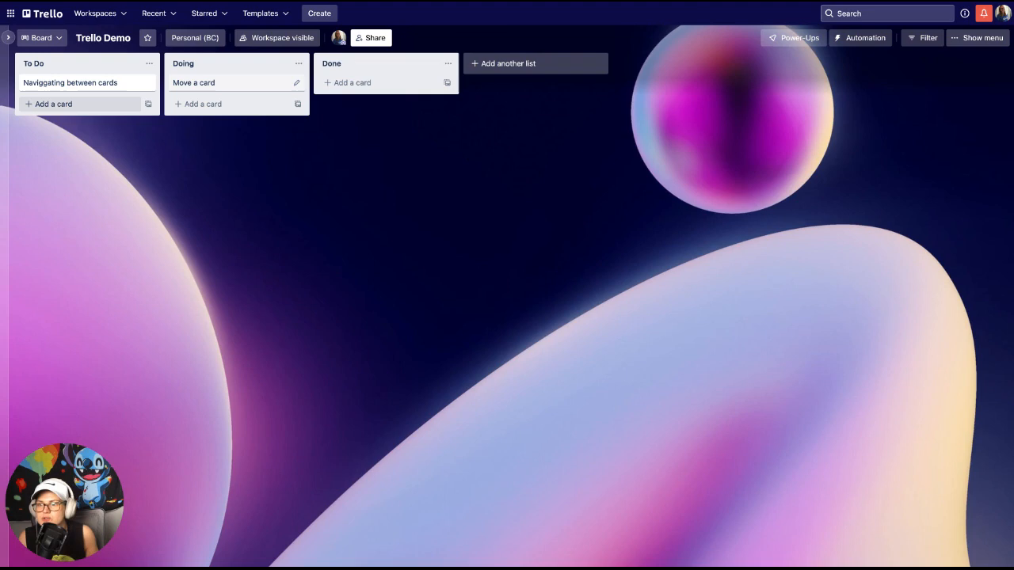
drag(70, 82, 218, 104)
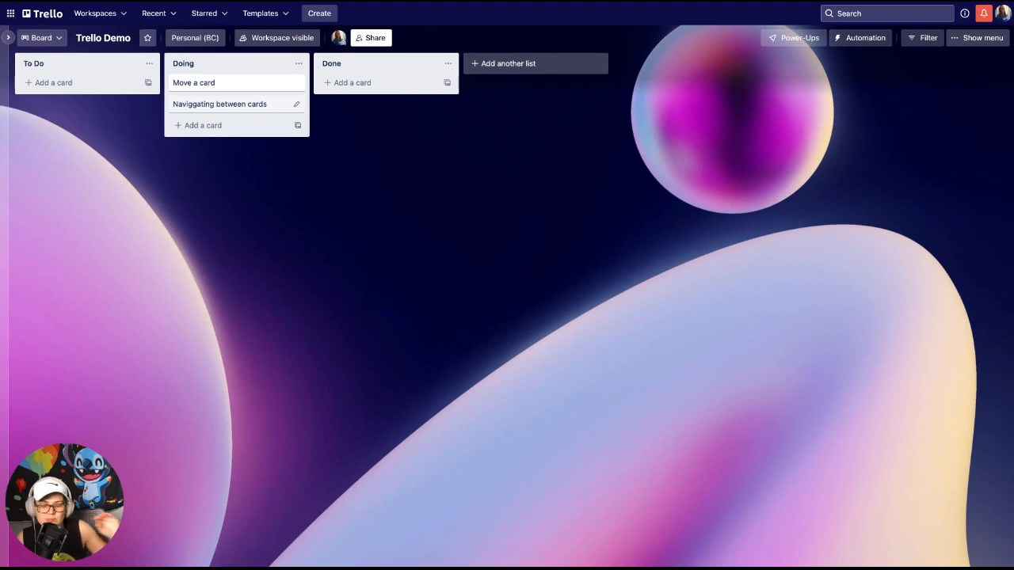
drag(218, 104, 69, 82)
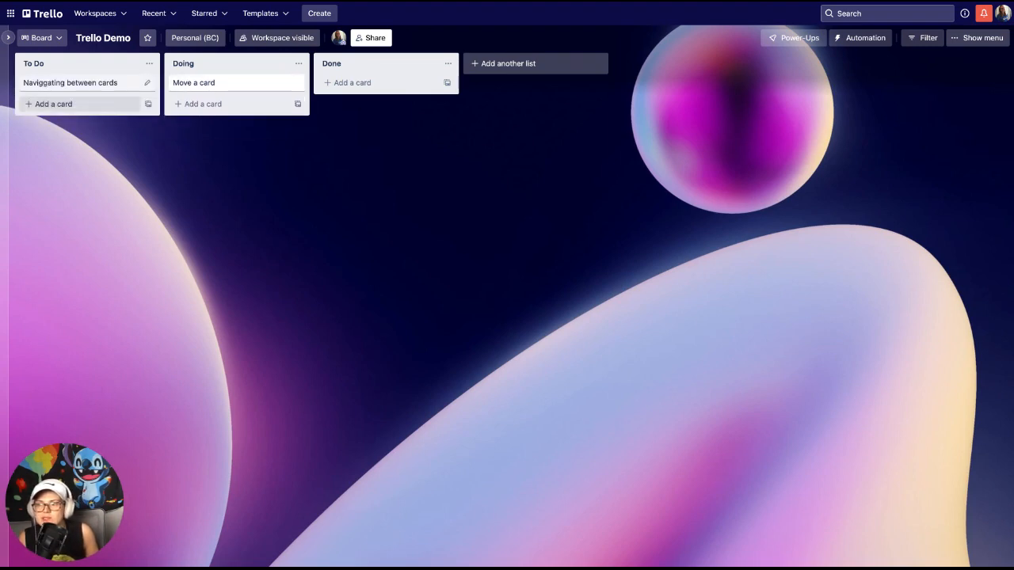
- Drag 'Navigating between cards' into Doing, positioned above 'Move a card'
drag(70, 82, 230, 104)
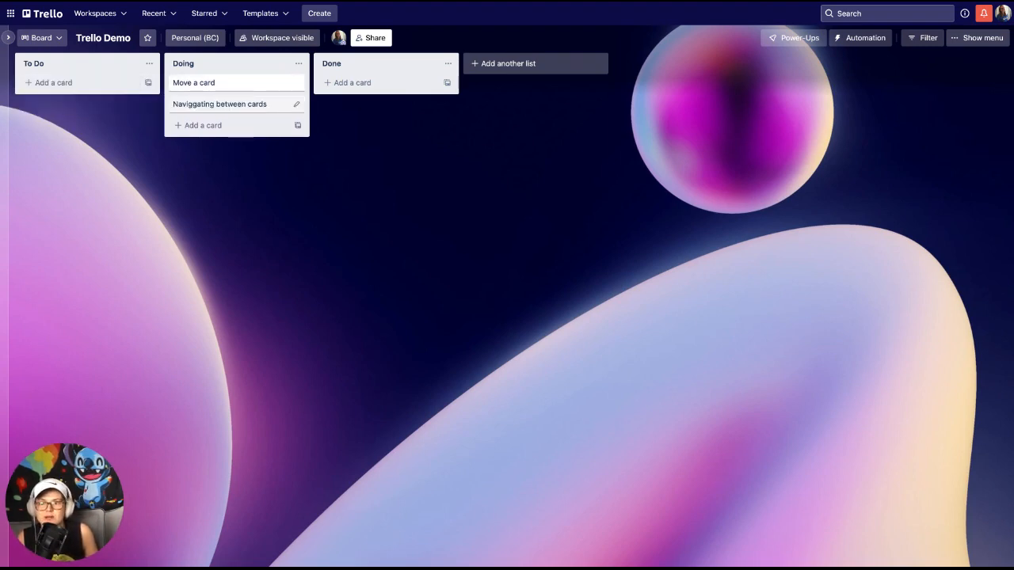
drag(193, 83, 218, 114)
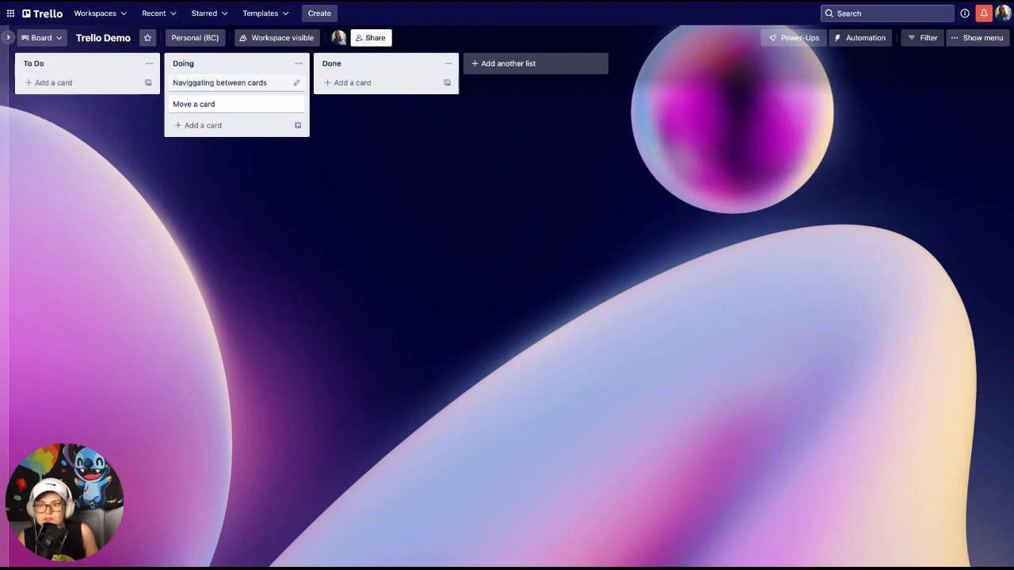